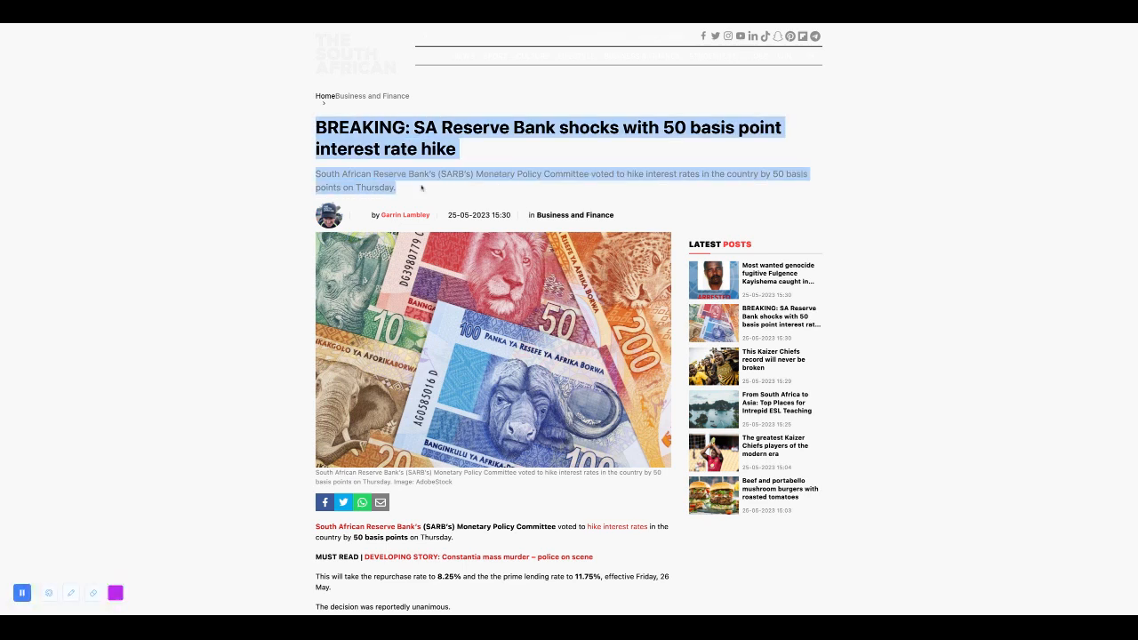
Step: Start the read-aloud at the headline and follow it into the repurchase-rate paragraphs
click(265, 229)
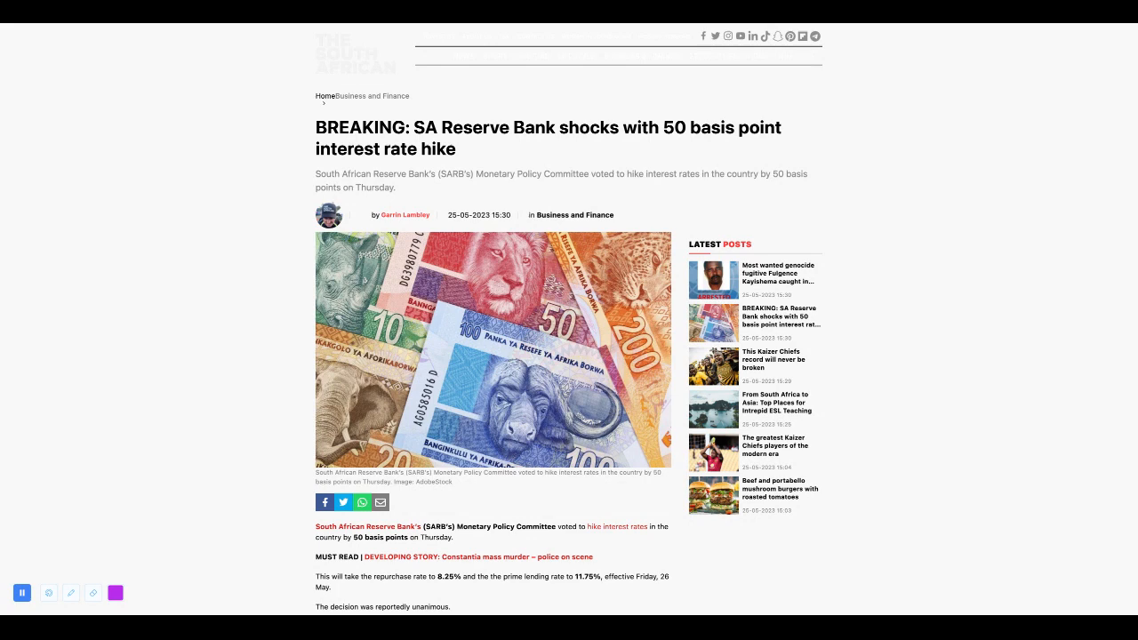
scroll(down, 3)
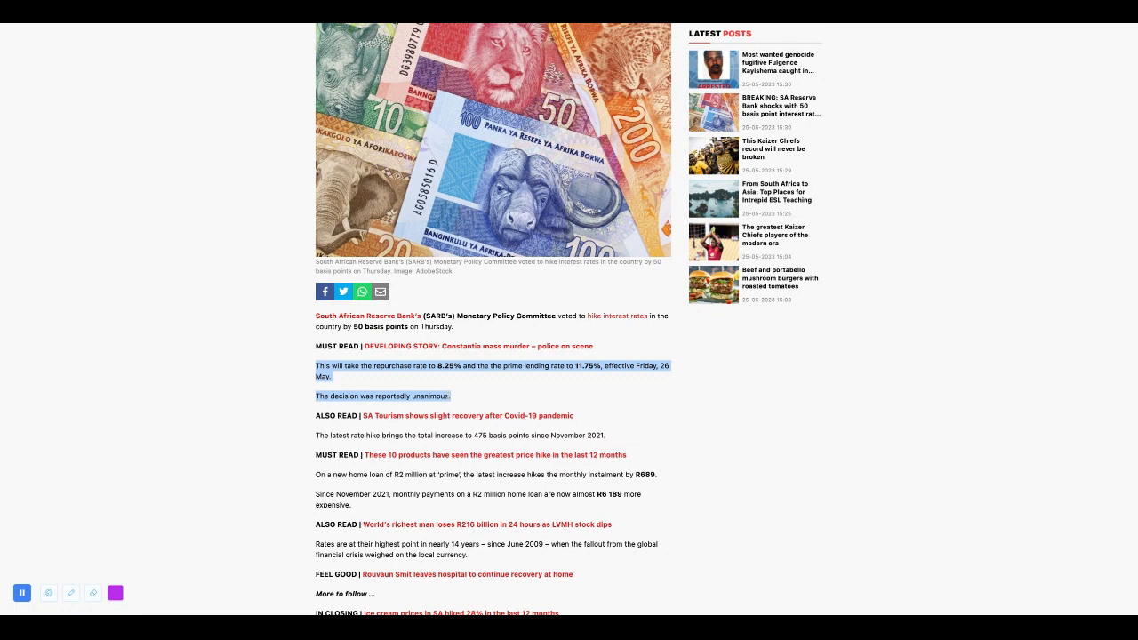
Step: Keep the read-aloud going through the 475 basis points since November 2021 paragraph
click(117, 415)
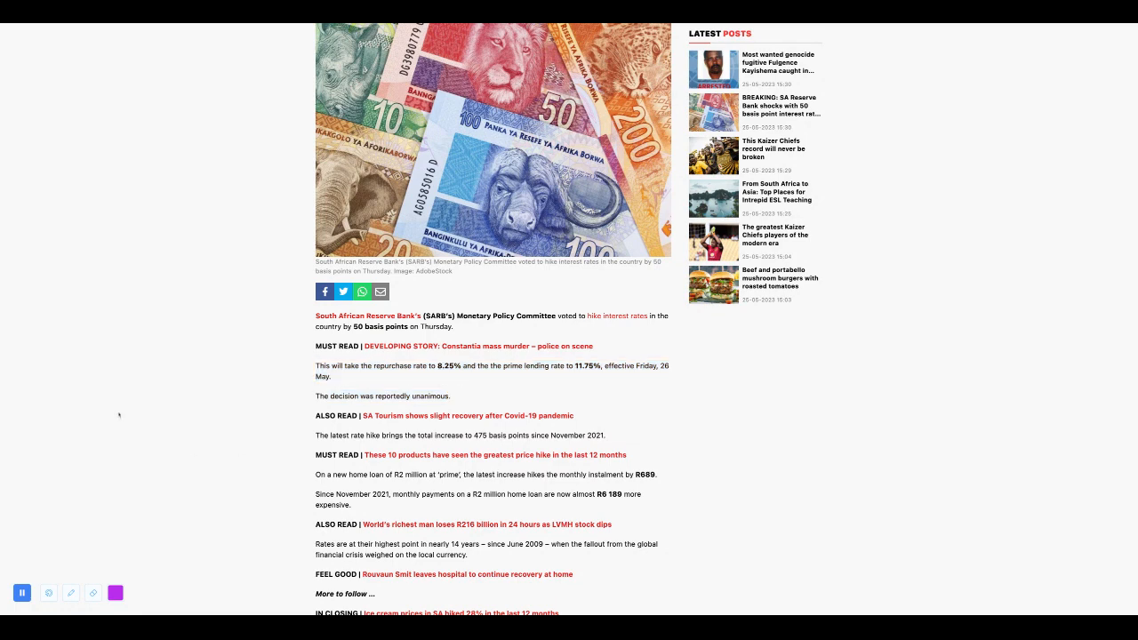
scroll(down, 3)
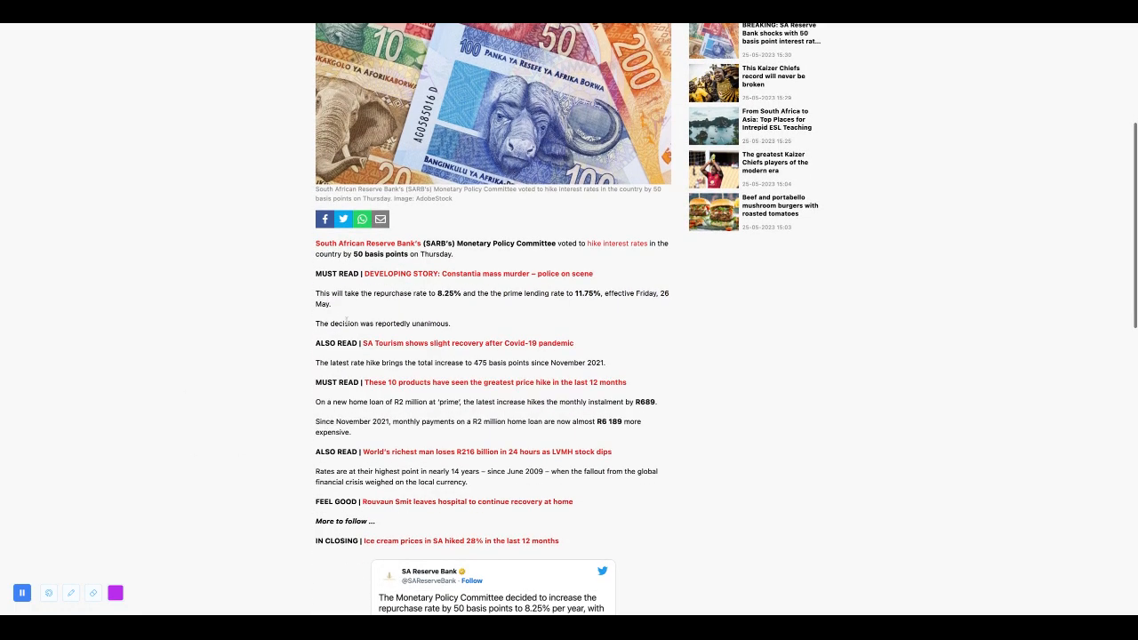
mouse_move(585, 313)
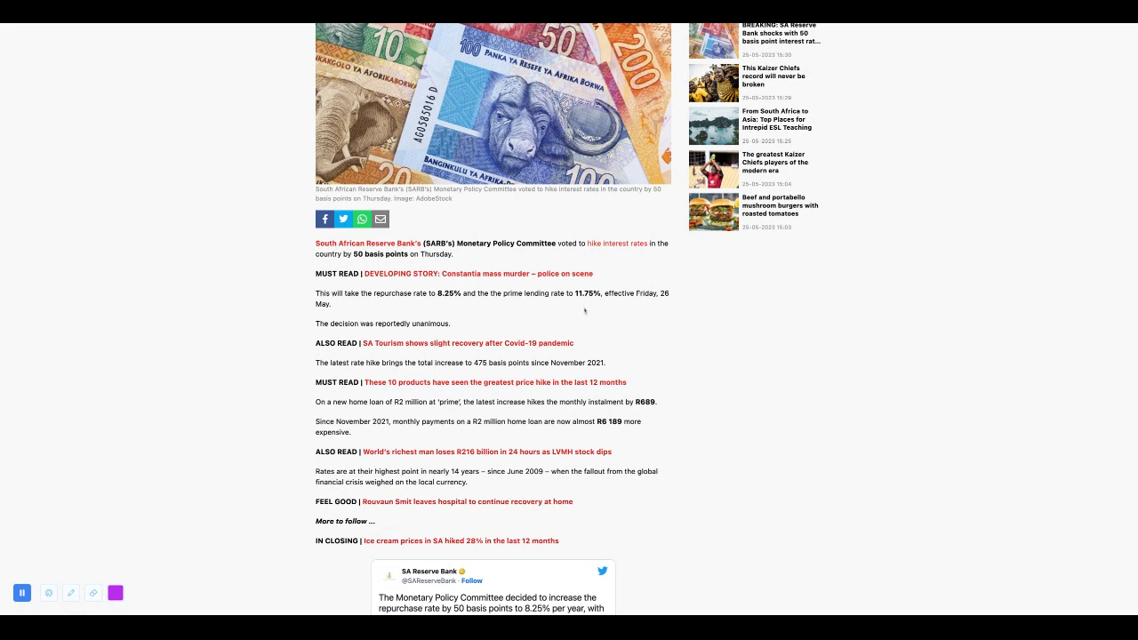
mouse_move(619, 304)
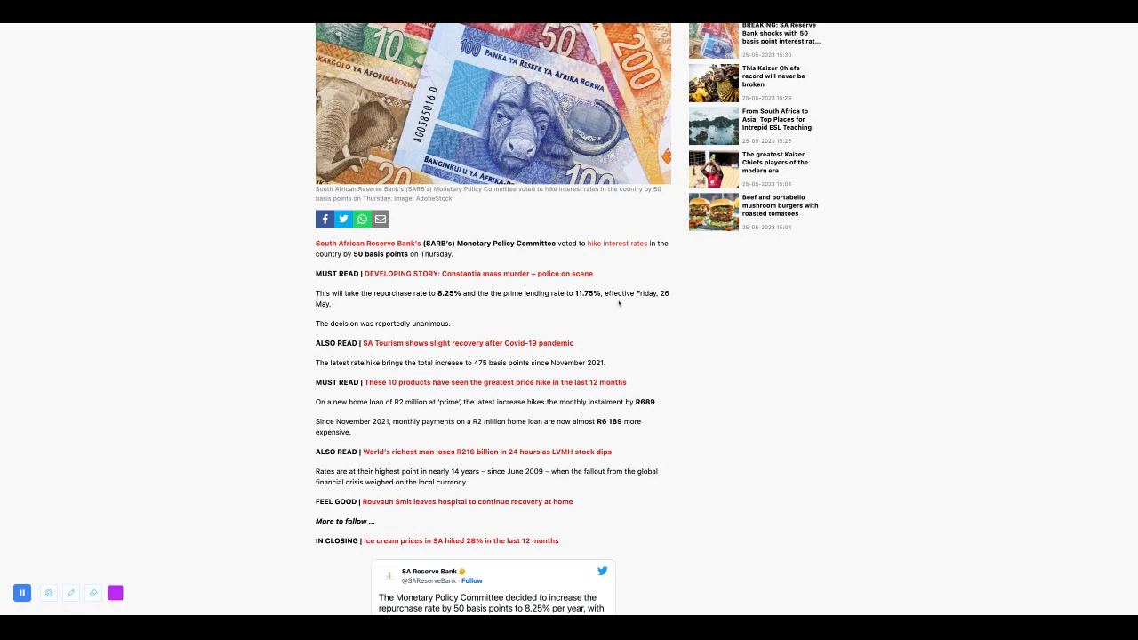
mouse_move(287, 327)
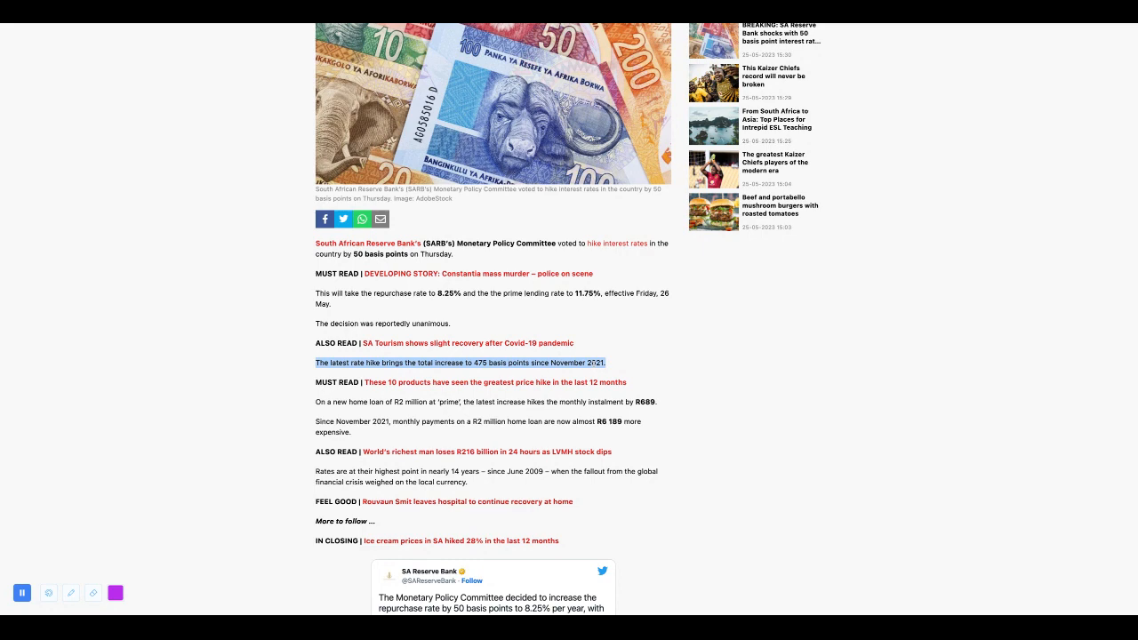
Step: Have the R2 million home loan paragraph (almost R6 189 more monthly) read aloud
scroll(down, 3)
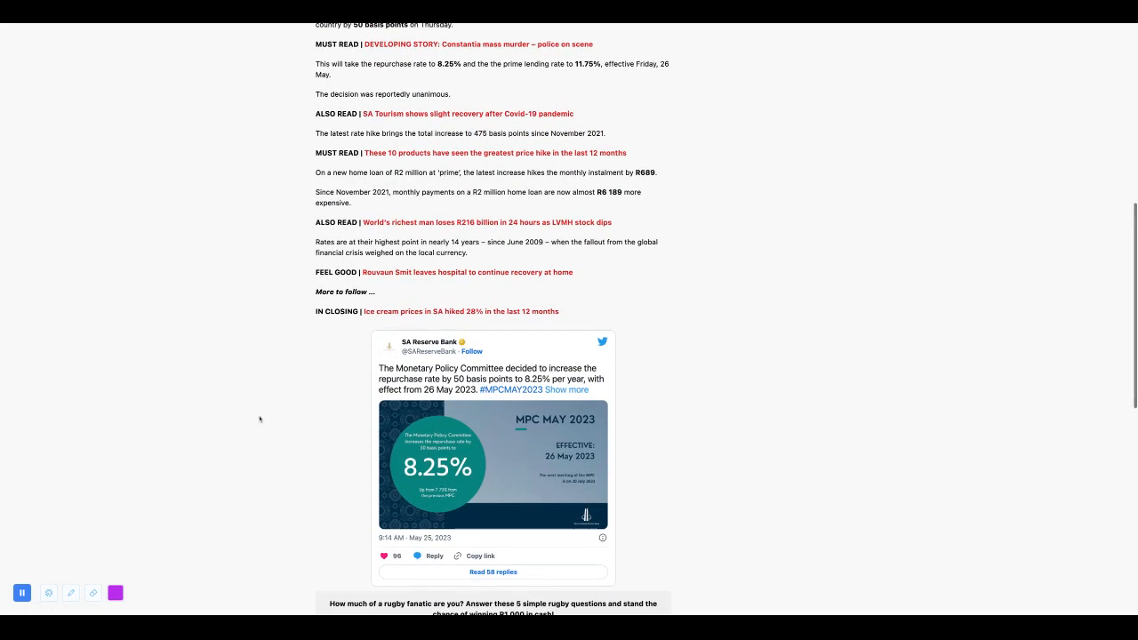
scroll(up, 3)
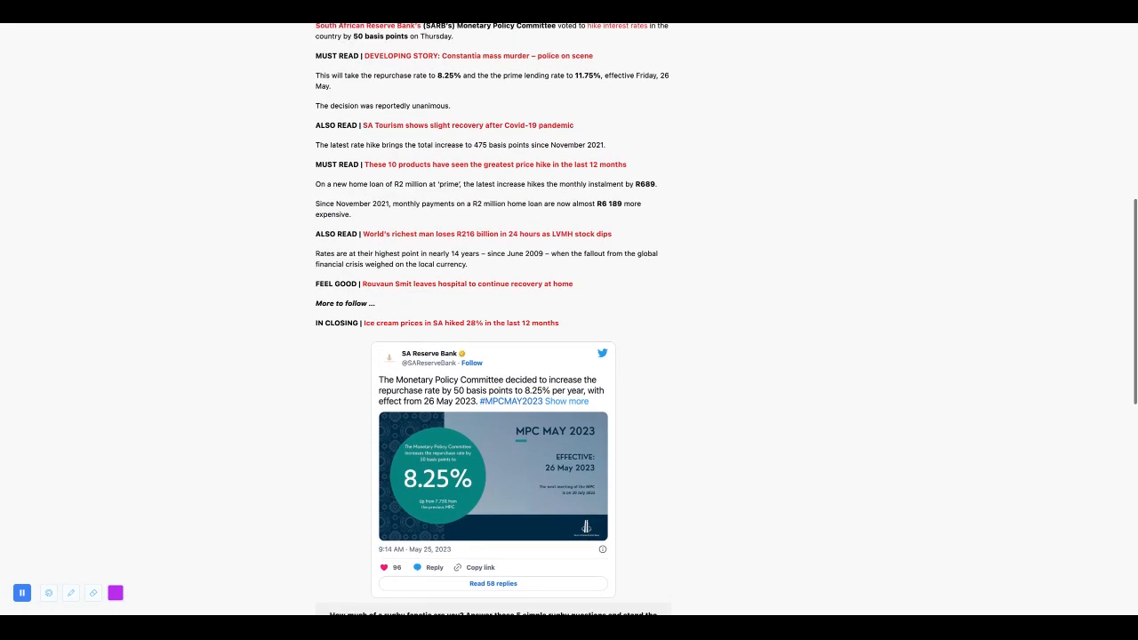
scroll(up, 3)
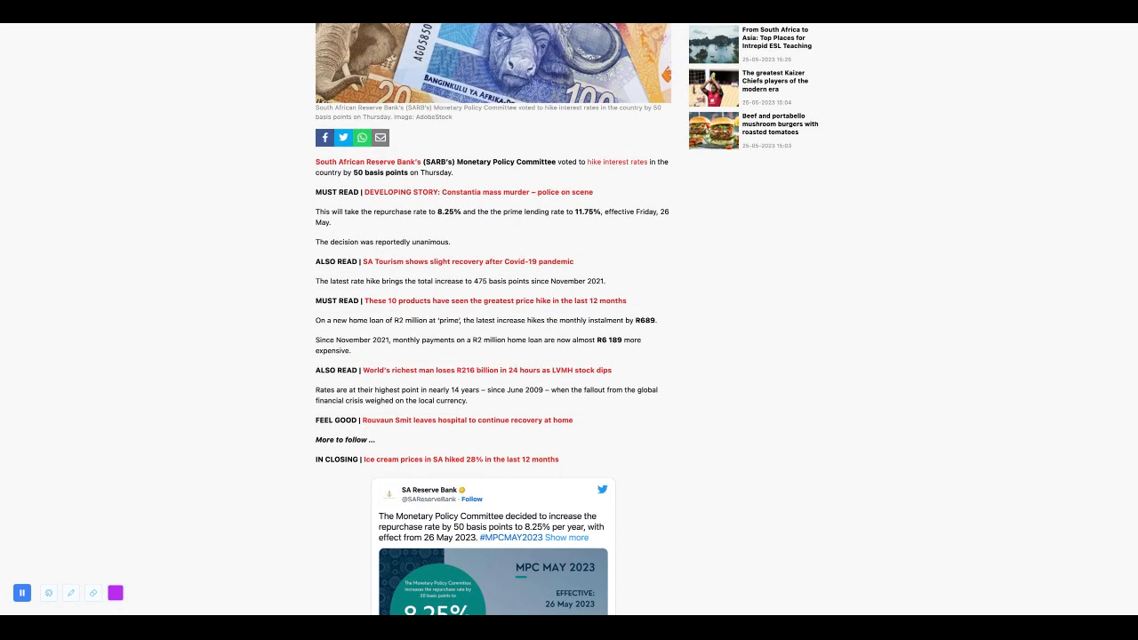
triple_click(484, 320)
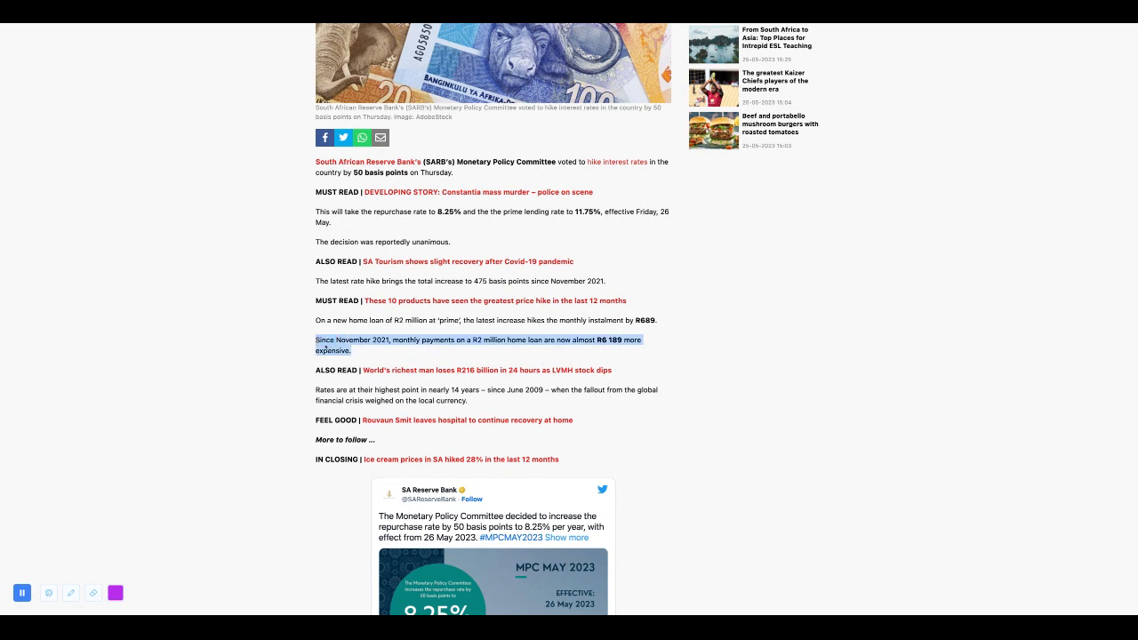
Step: Continue the read-aloud to the 'rates at their highest point in nearly 14 years' paragraph
click(288, 400)
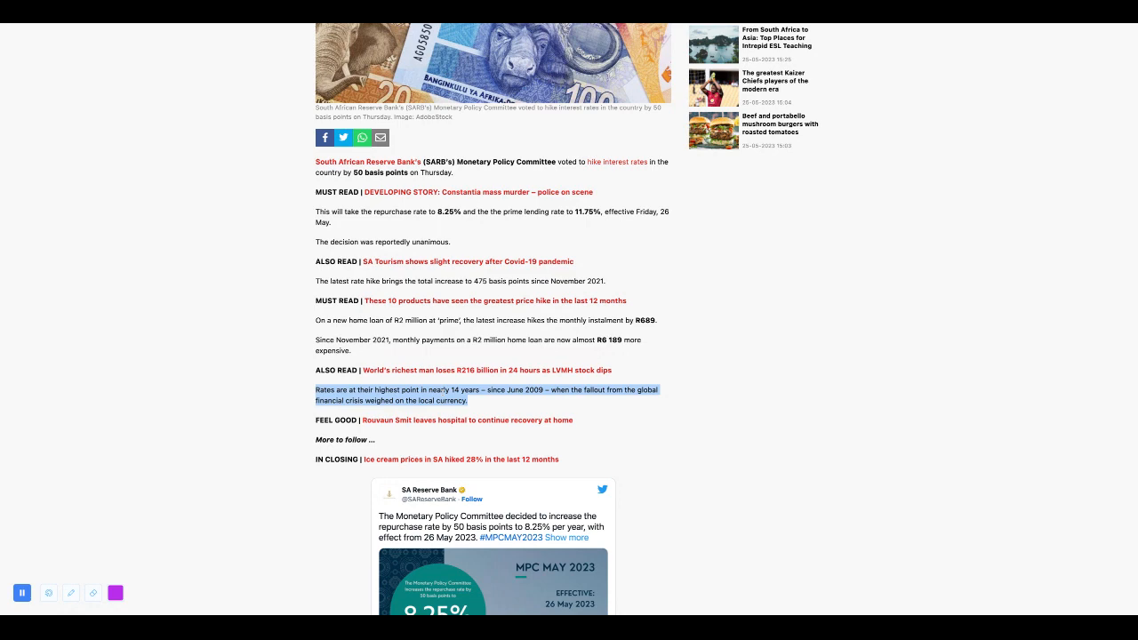
scroll(down, 3)
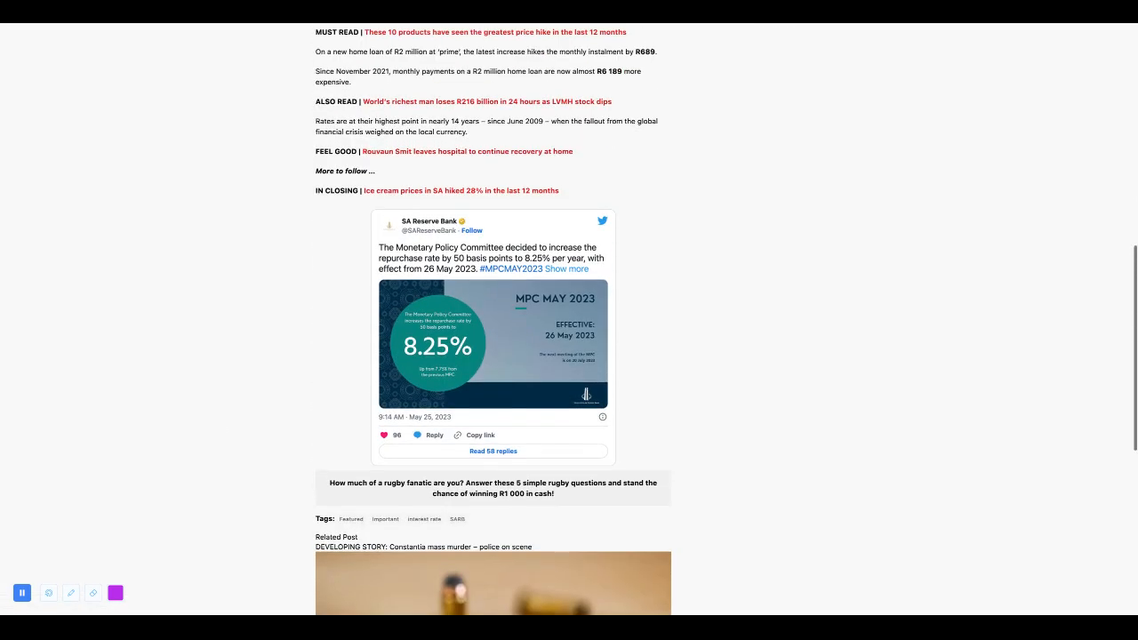
scroll(up, 3)
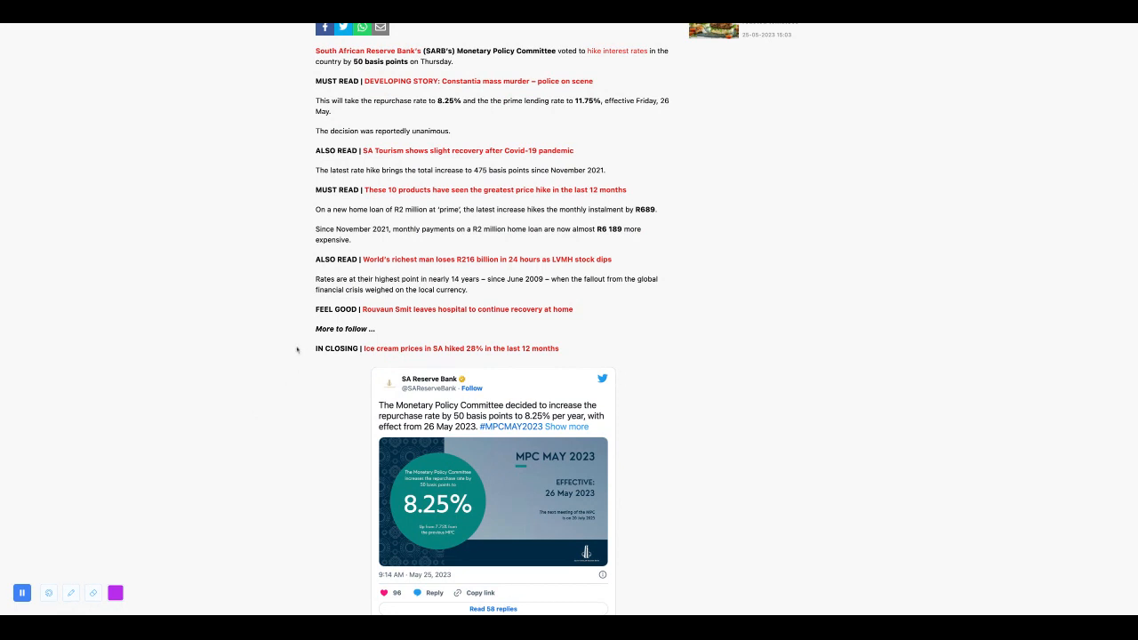
scroll(down, 3)
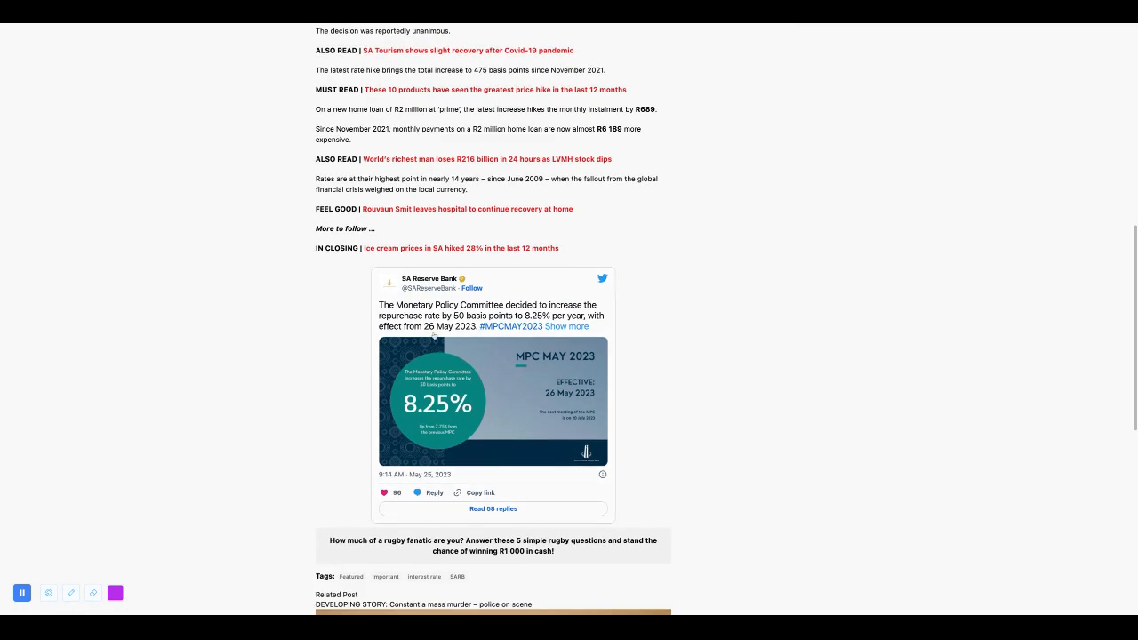